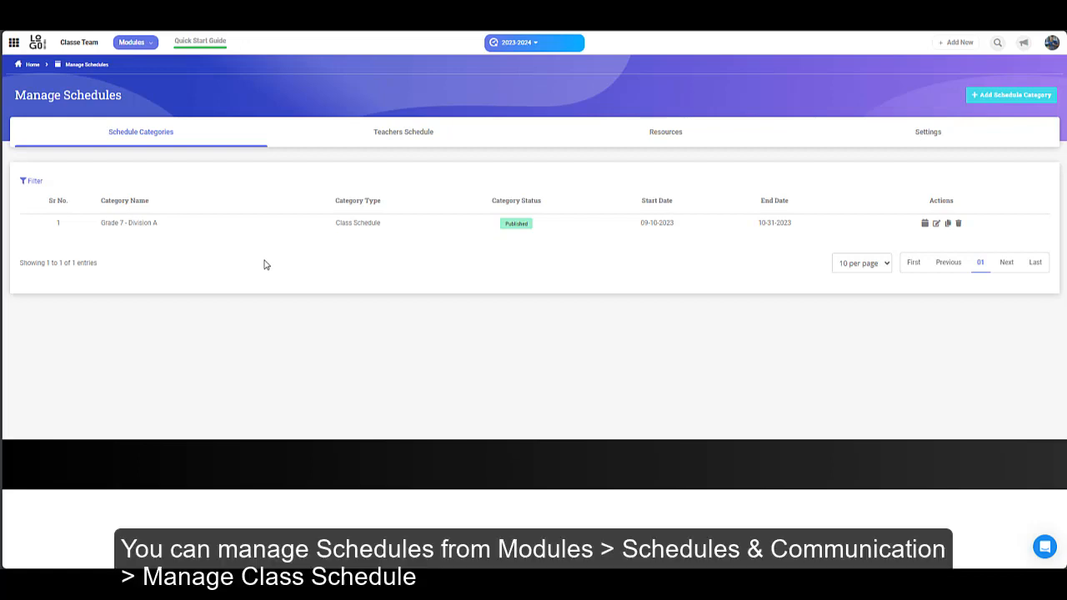
# - Open the '+ Add Schedule Category' form from the Manage Schedules page
pyautogui.click(133, 42)
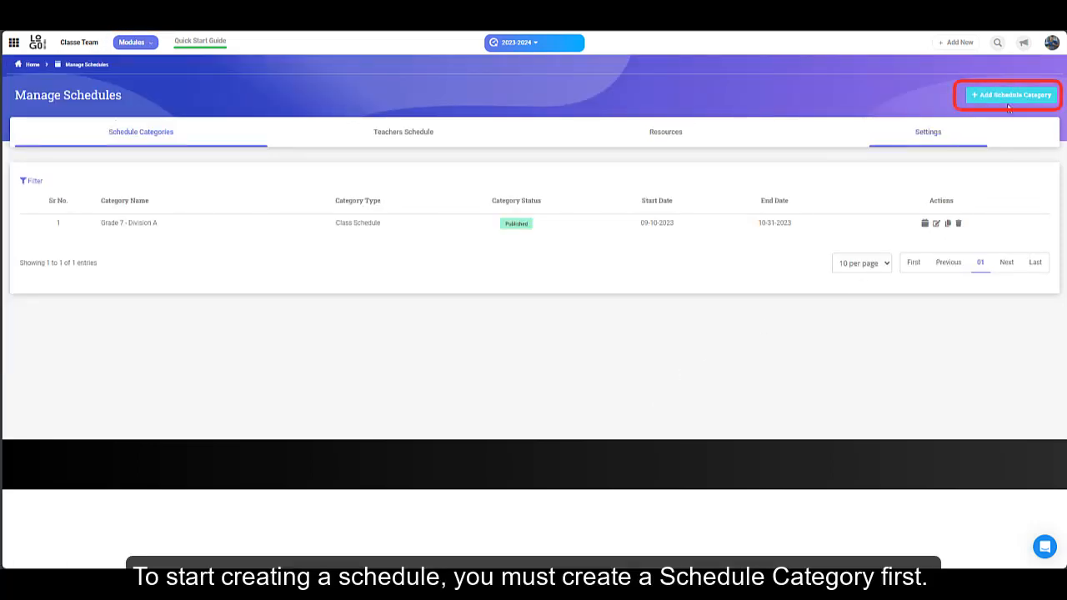
pyautogui.click(1008, 94)
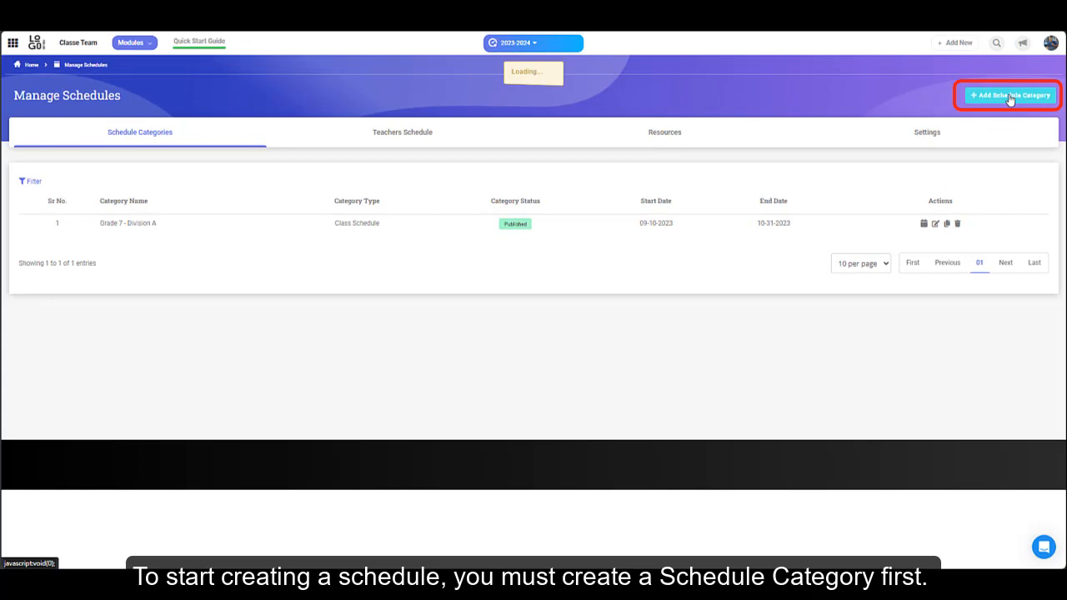
pyautogui.click(1008, 95)
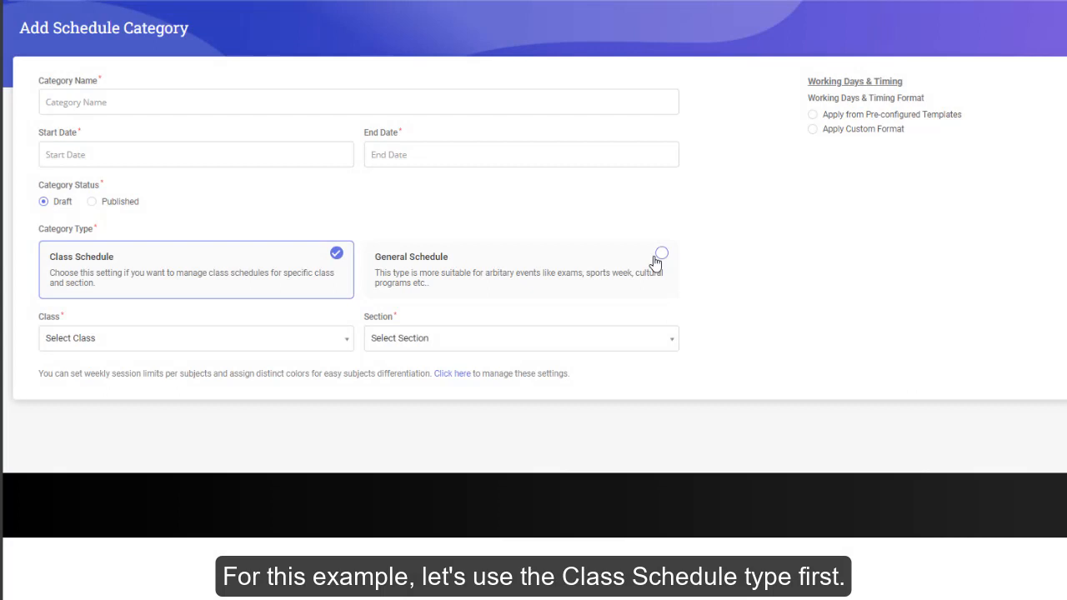
pyautogui.click(196, 337)
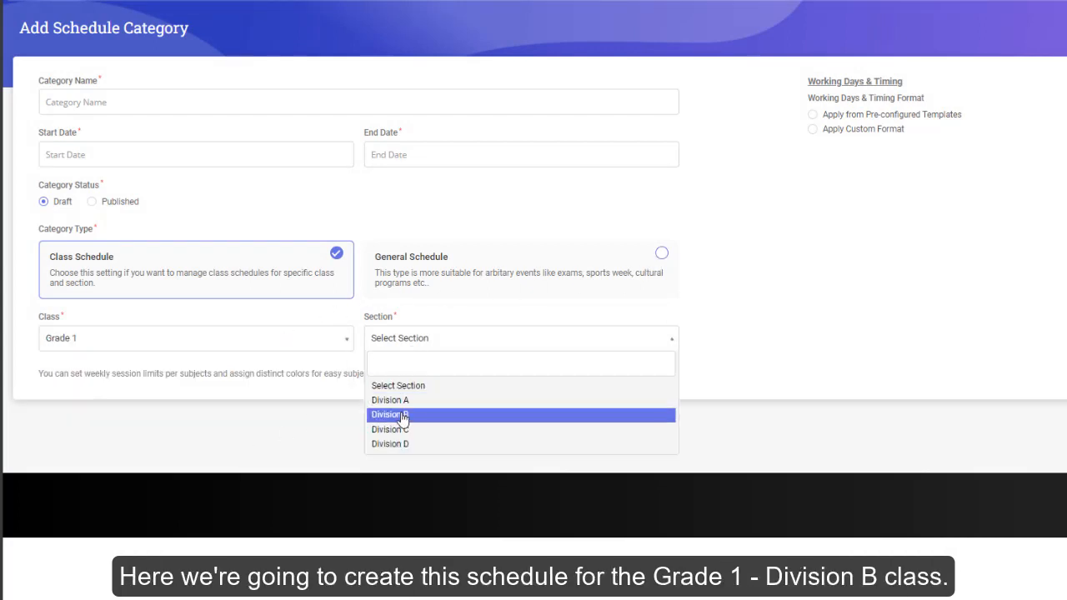
pyautogui.click(389, 414)
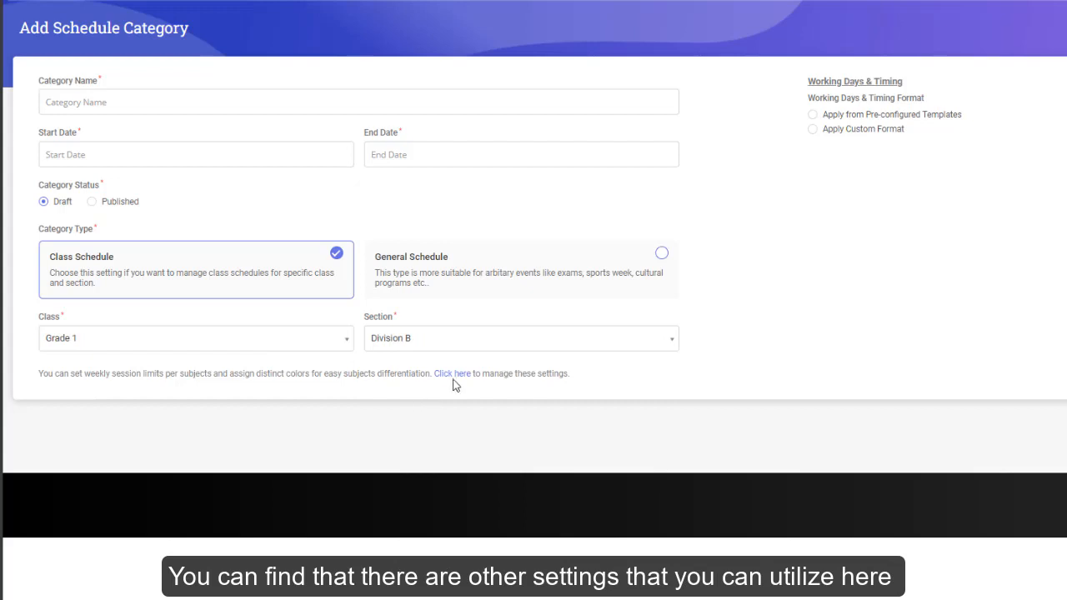
pyautogui.click(452, 373)
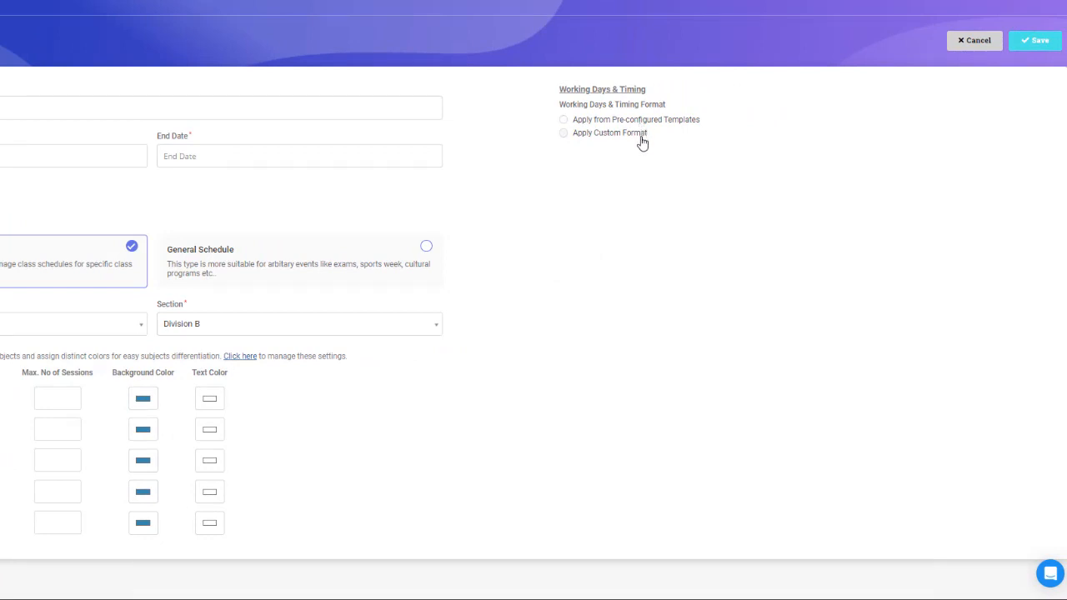
pyautogui.click(563, 119)
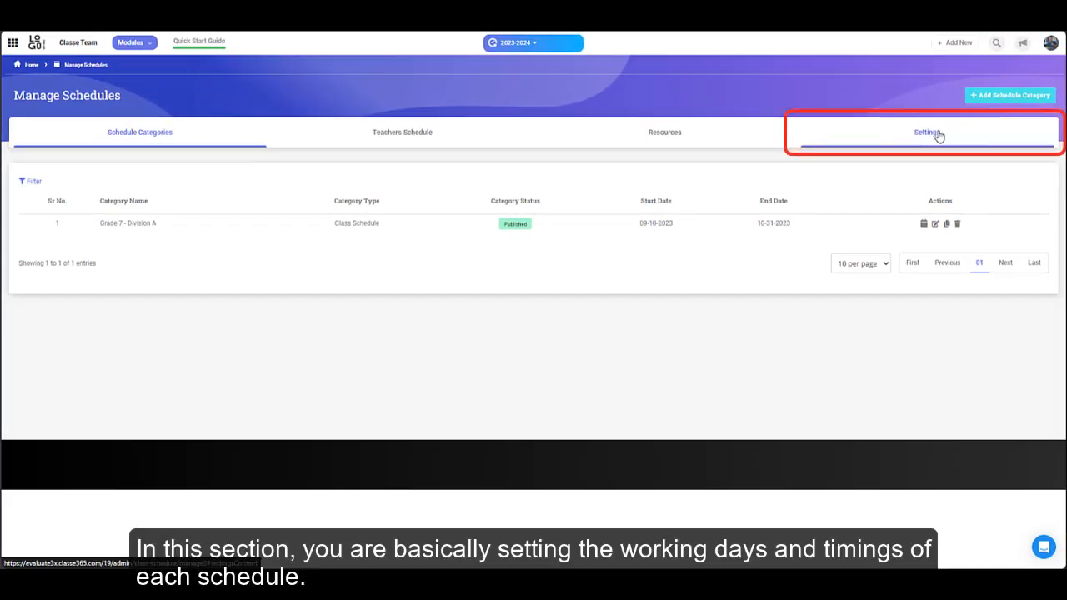
# - Start a schedule template with the same hours for all working days and a break row
pyautogui.click(919, 132)
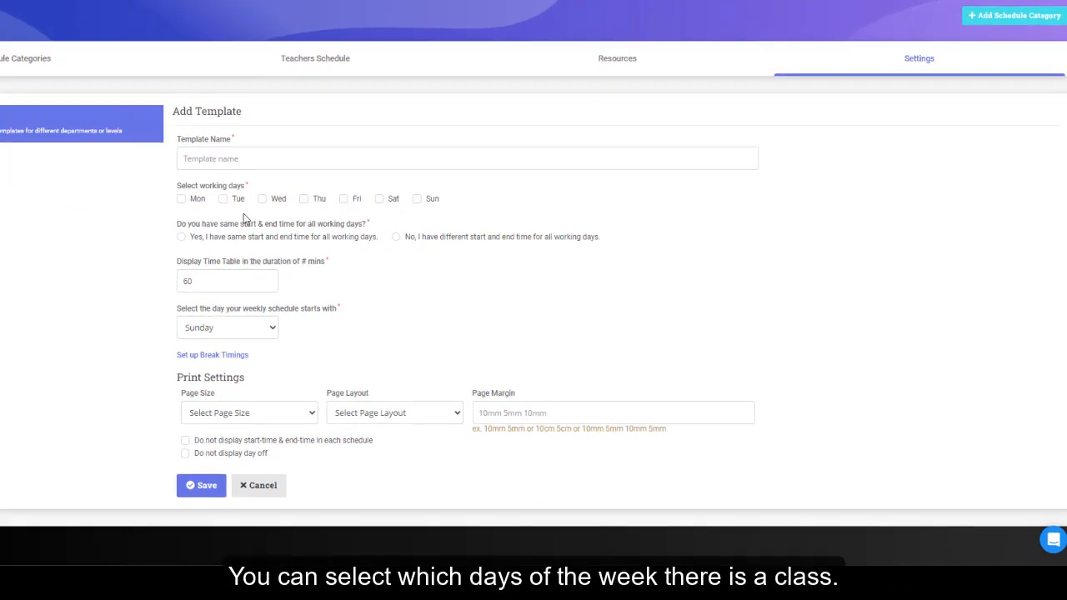
pyautogui.moveTo(191, 218)
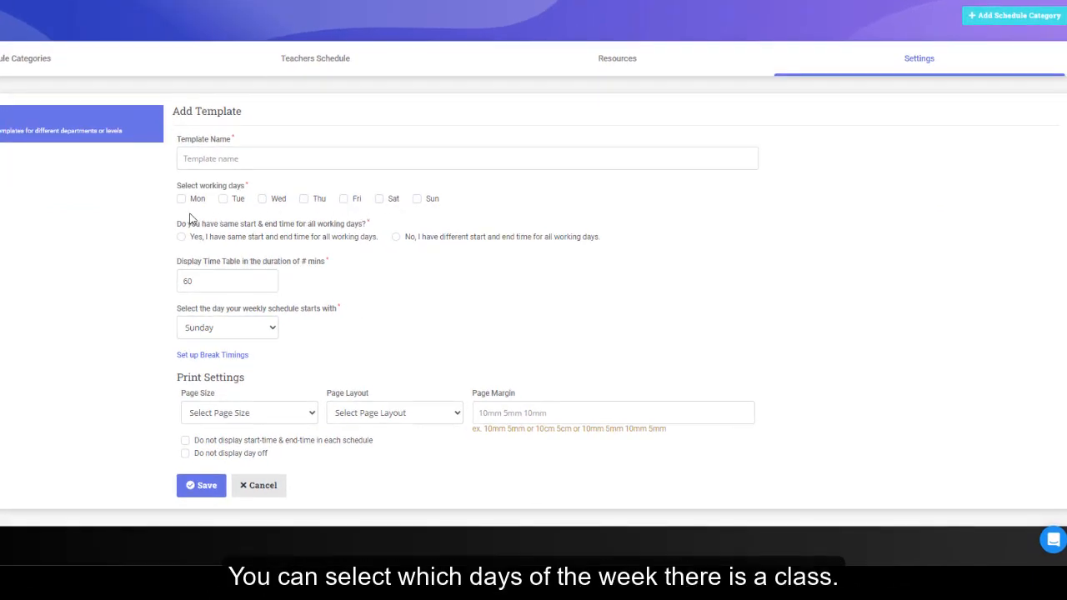
pyautogui.click(180, 236)
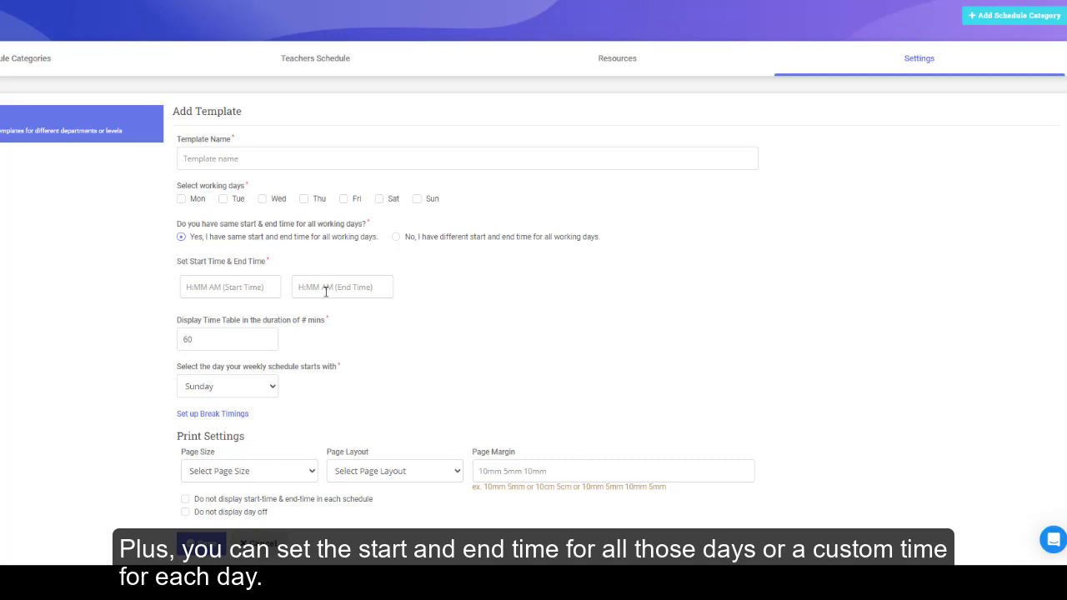
pyautogui.click(212, 413)
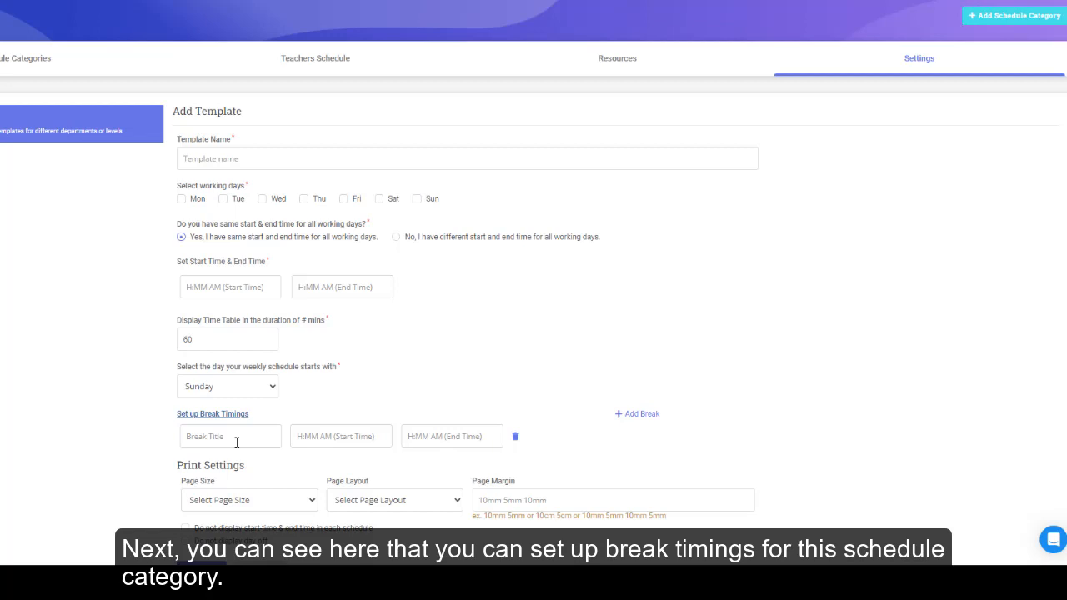
# - Enter Recess and Lunch breaks, then return to the Schedule Templates list showing Primary School
pyautogui.click(229, 435)
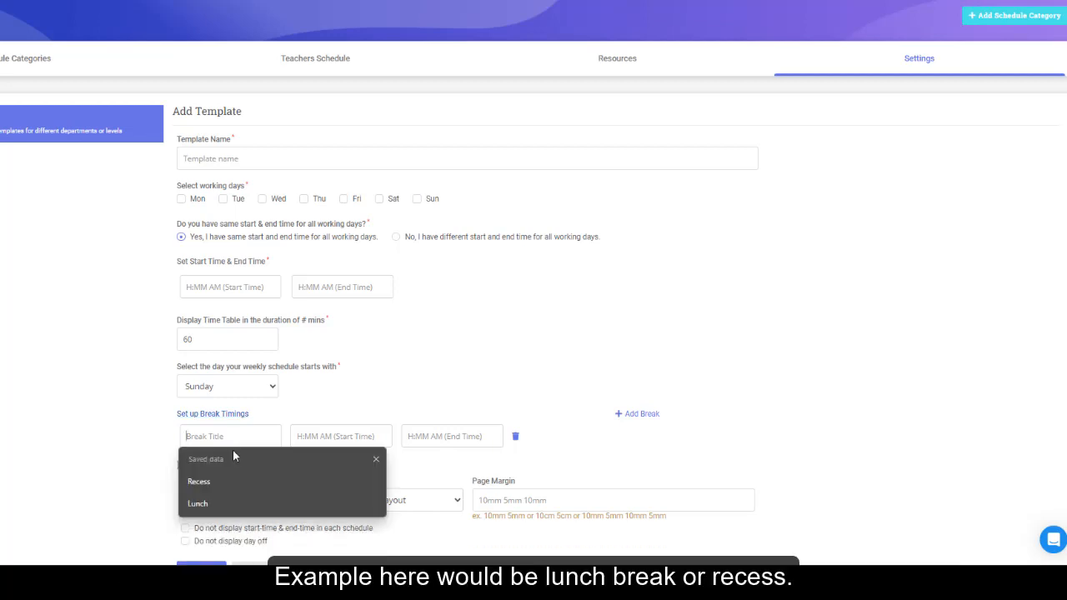
pyautogui.click(198, 481)
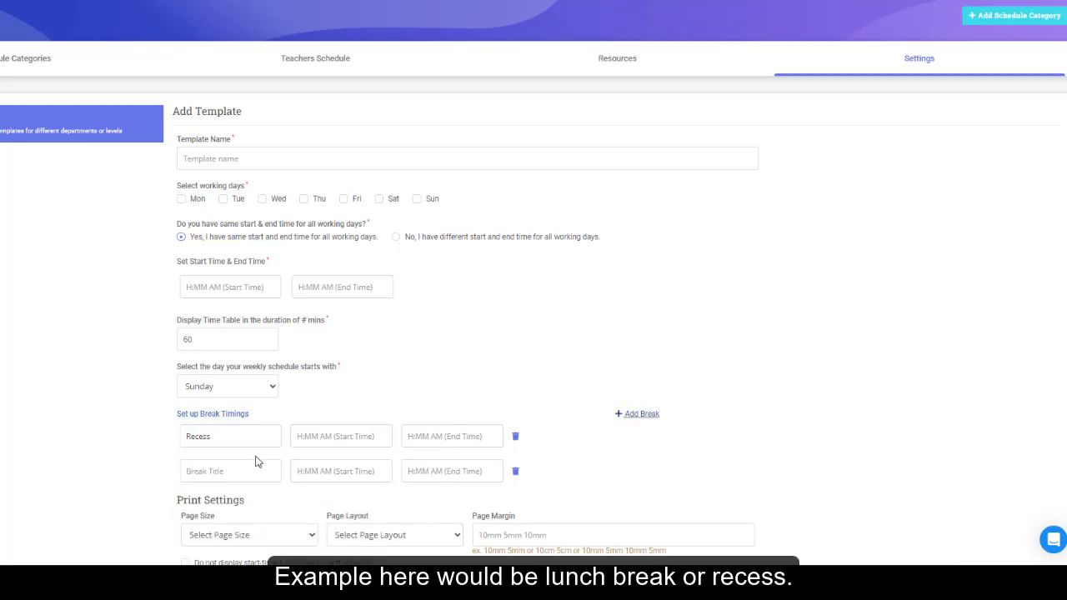
pyautogui.write('Lunch')
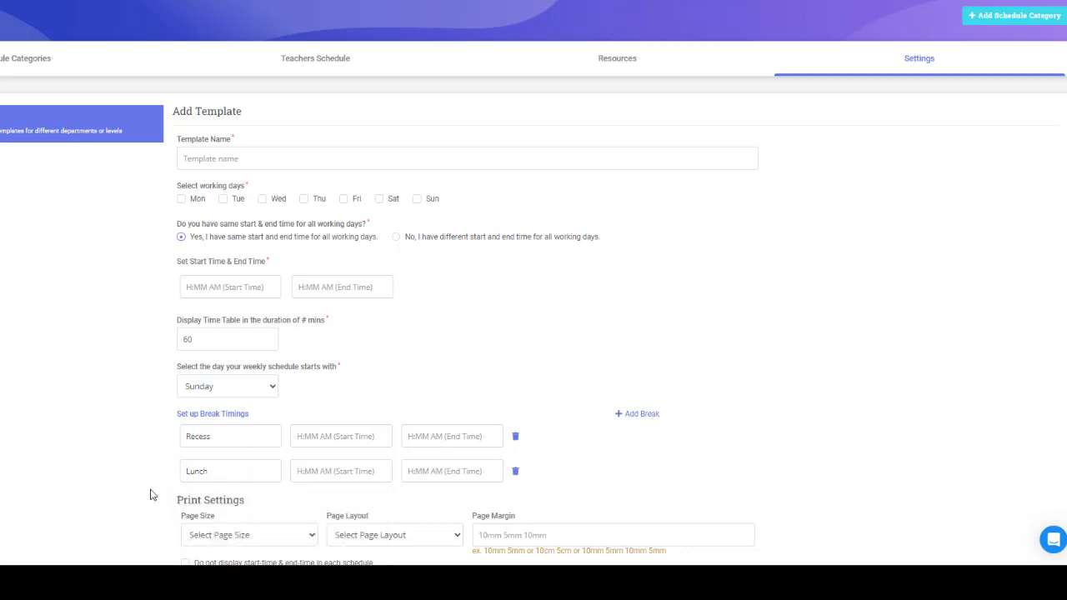
pyautogui.scroll(-3)
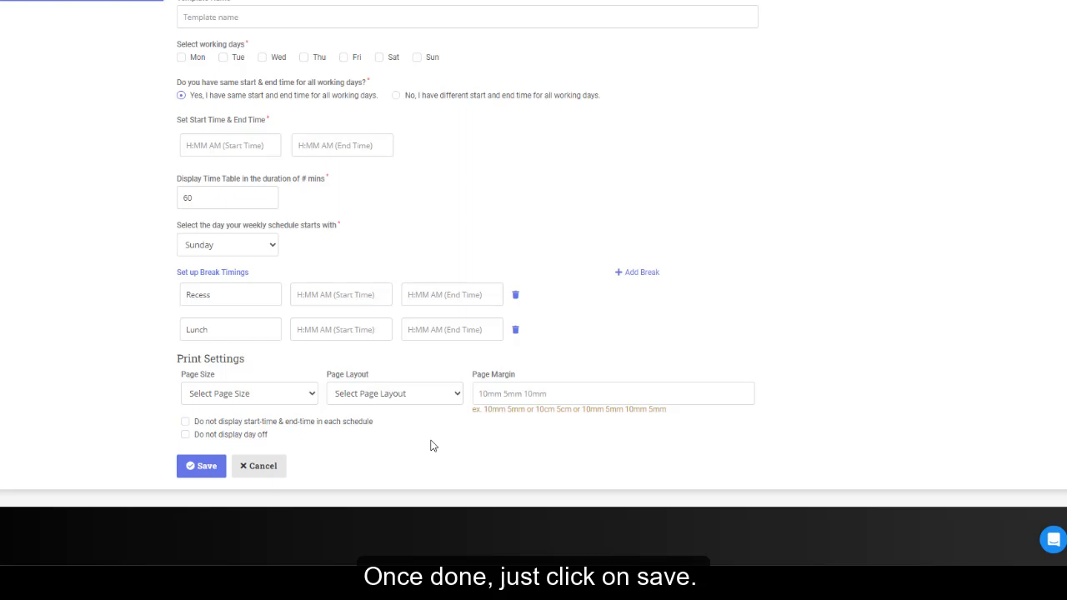
pyautogui.click(201, 465)
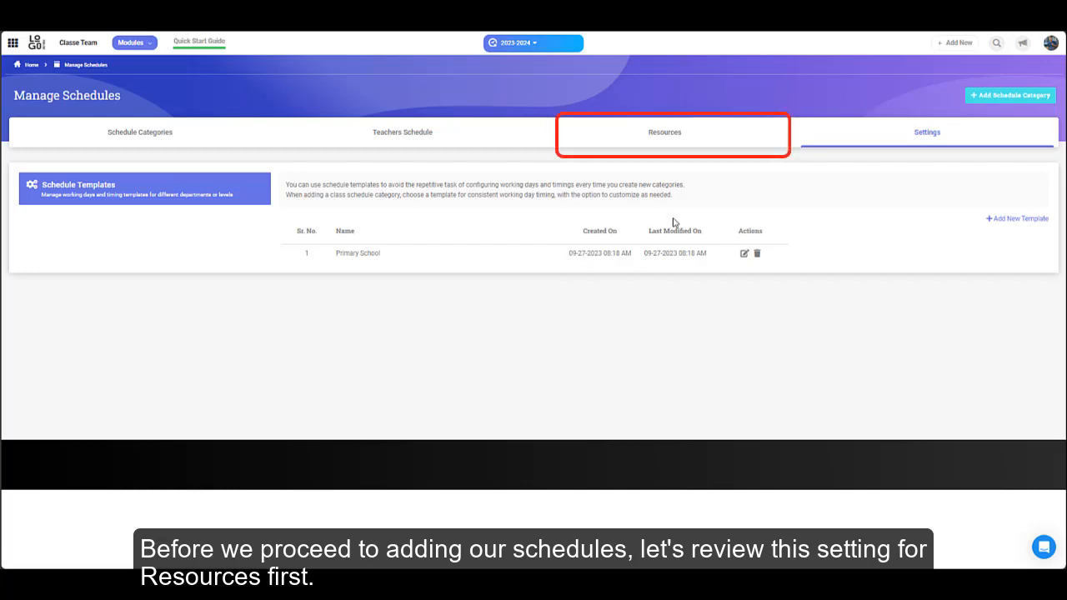
# - Review the four schedule resources and close the add-resource form without saving
pyautogui.click(664, 132)
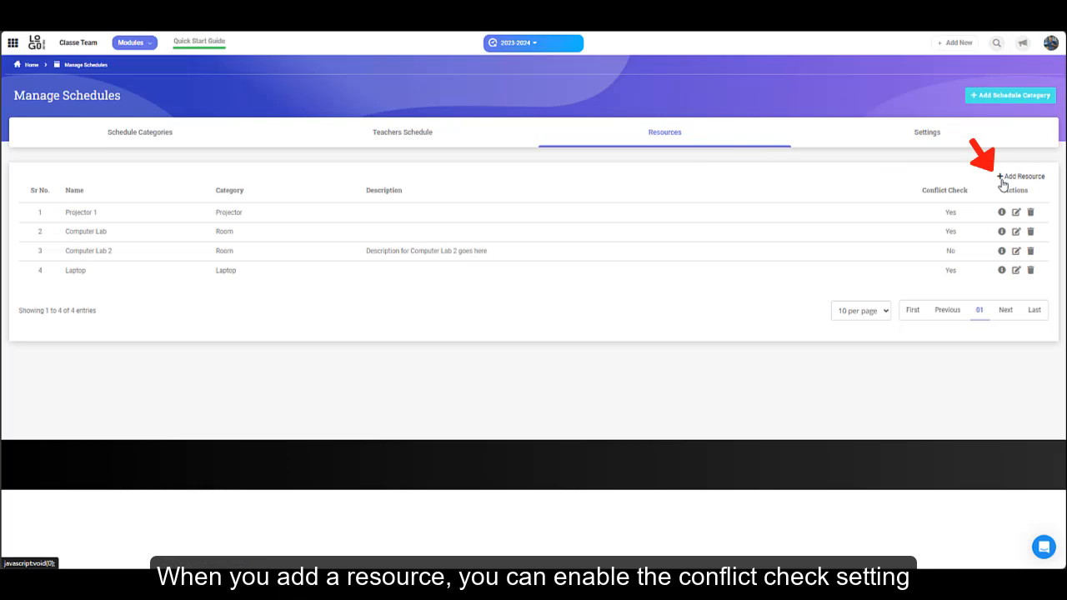
pyautogui.click(1020, 175)
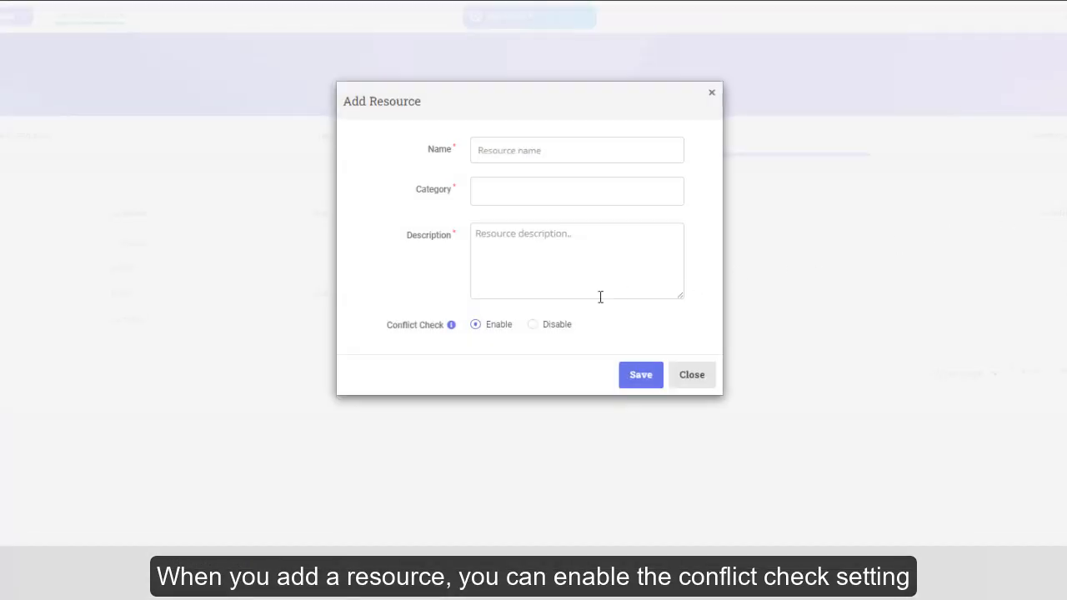
pyautogui.moveTo(557, 339)
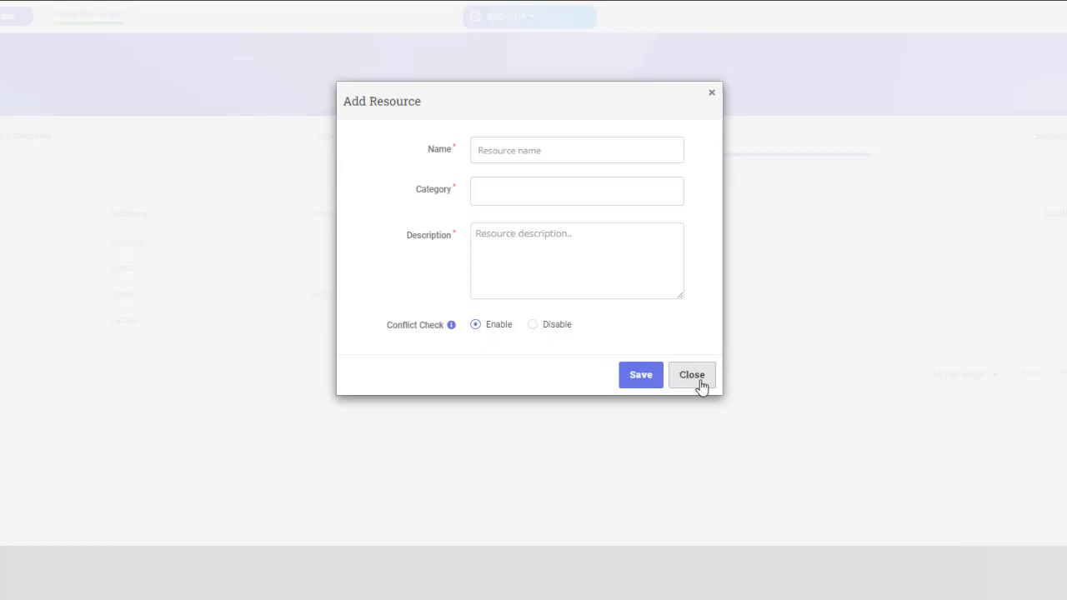
pyautogui.click(692, 374)
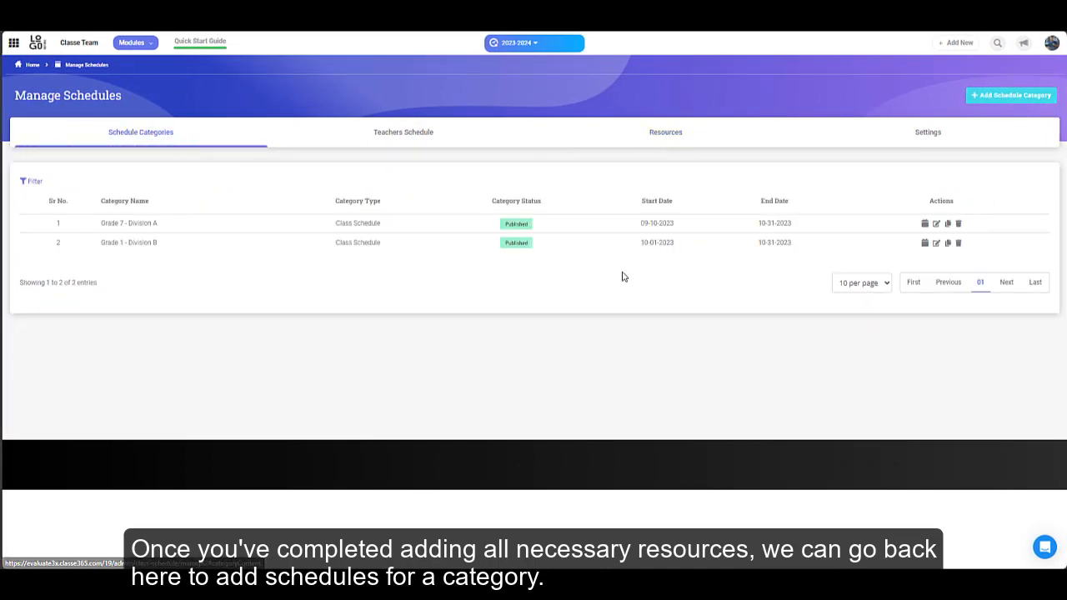
# - In Grade 1 - Division B, place Arts and Crafts on Friday 9:00 and assign Wednesday's teacher
pyautogui.click(924, 242)
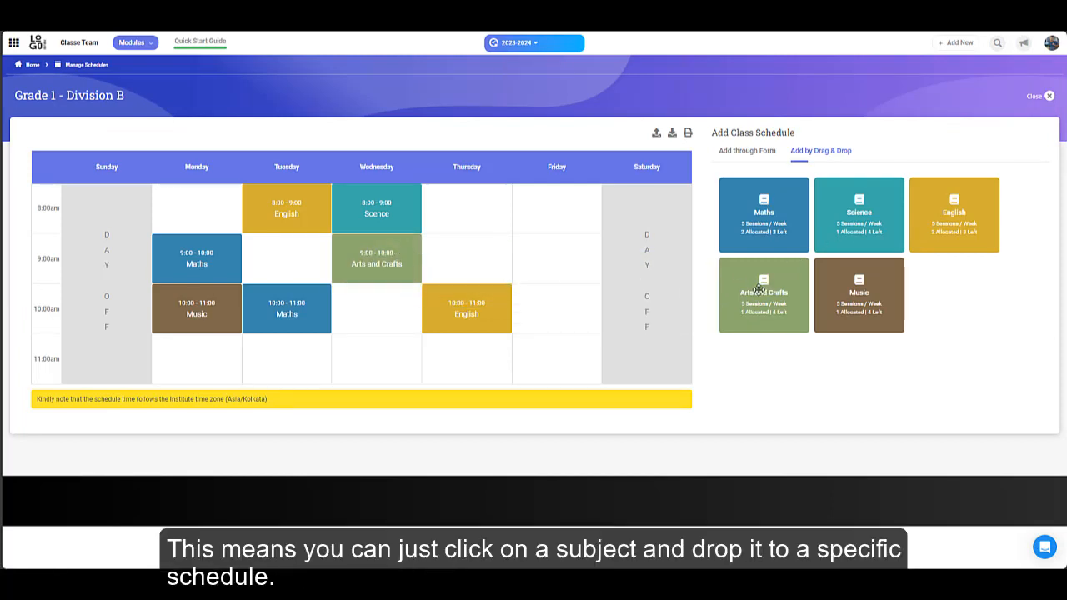
pyautogui.moveTo(762, 292); pyautogui.dragTo(555, 258)
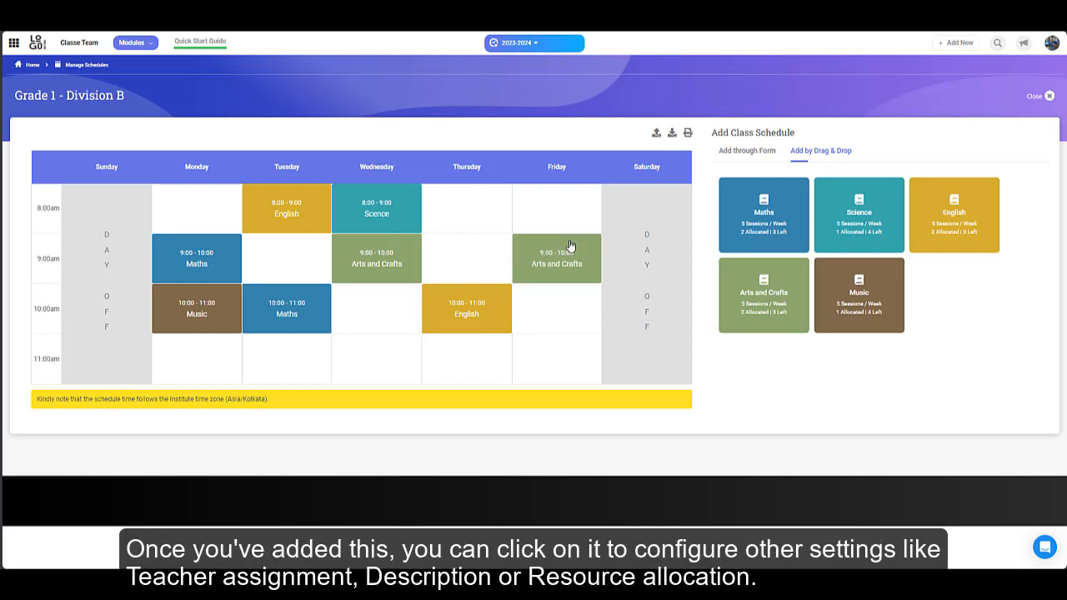
pyautogui.click(375, 258)
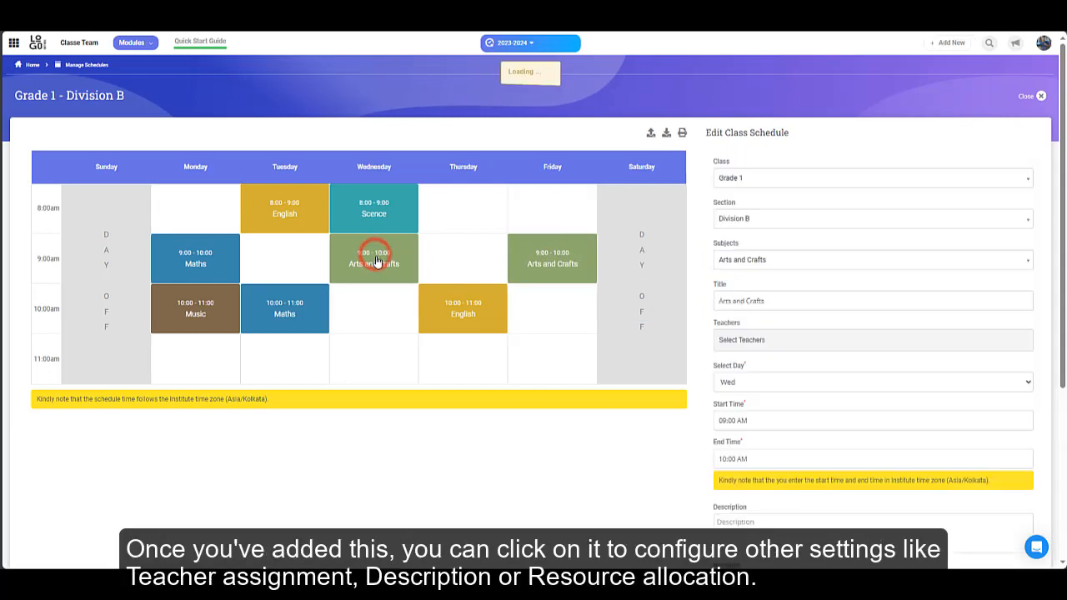
pyautogui.click(872, 339)
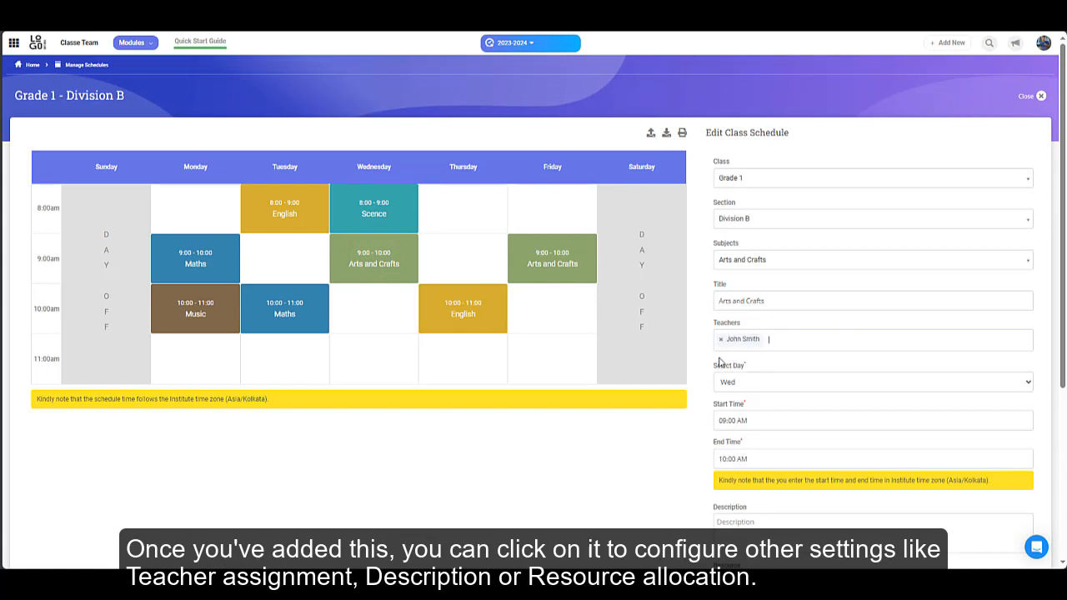
pyautogui.scroll(-3)
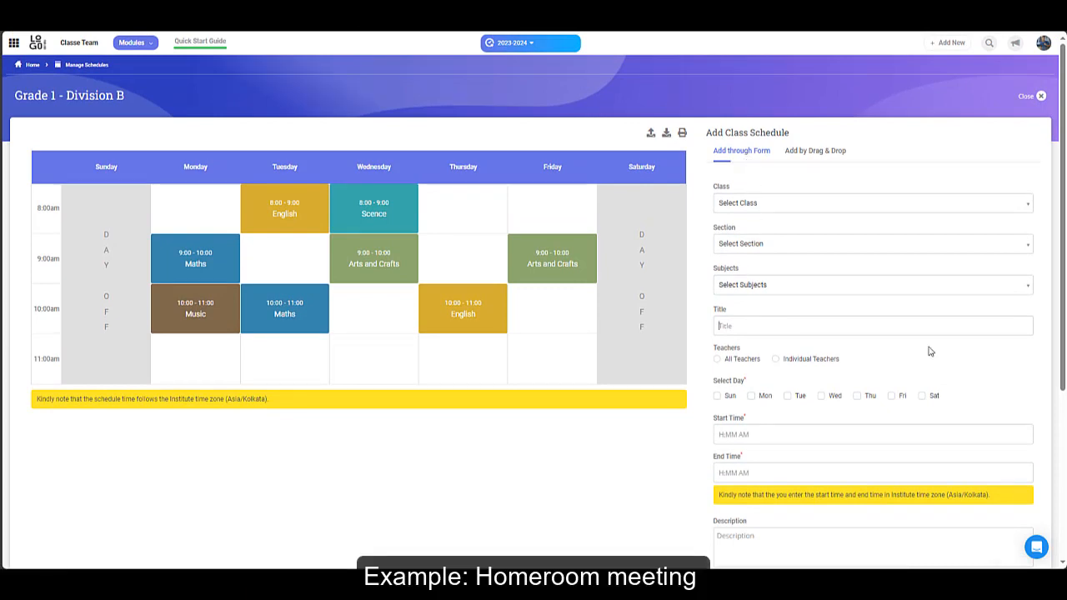
# - Enter 'Homeroom Meeting' as the new class schedule's title
pyautogui.write('Homeroom Meeting')
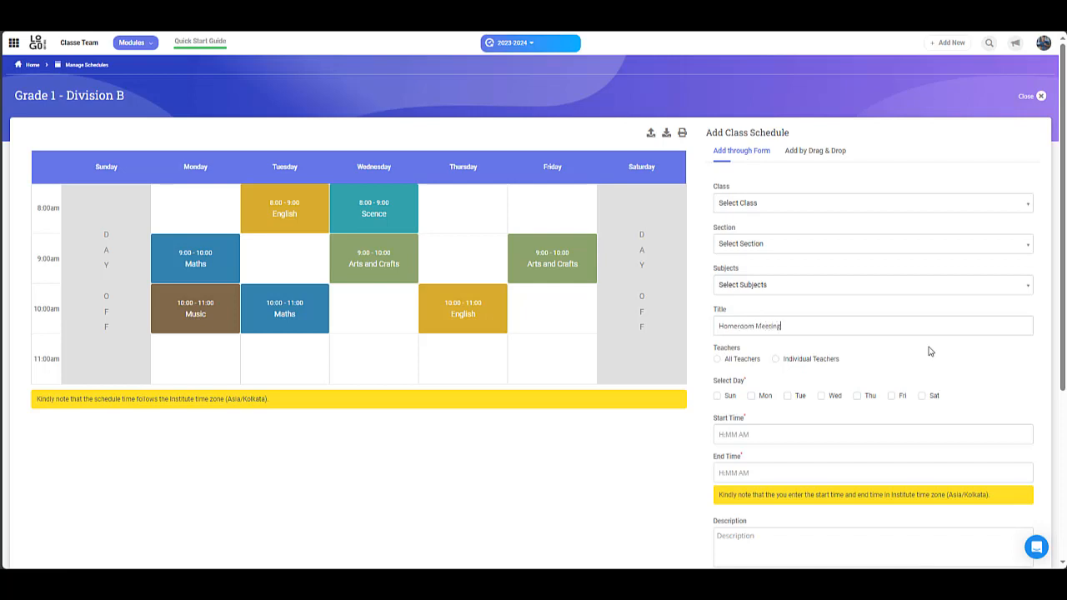
pyautogui.moveTo(700, 188)
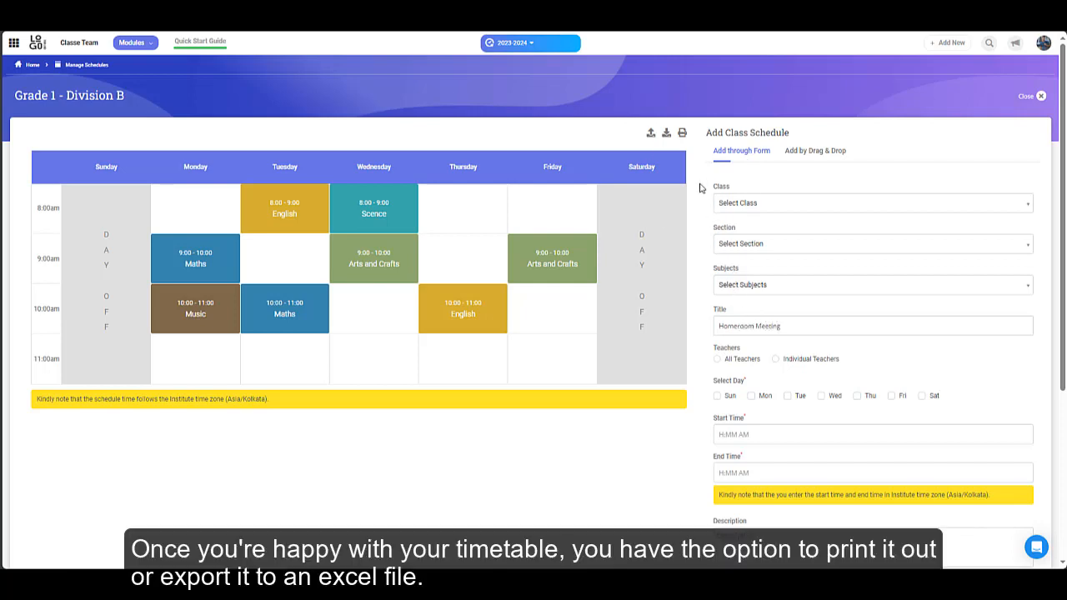
pyautogui.moveTo(683, 132)
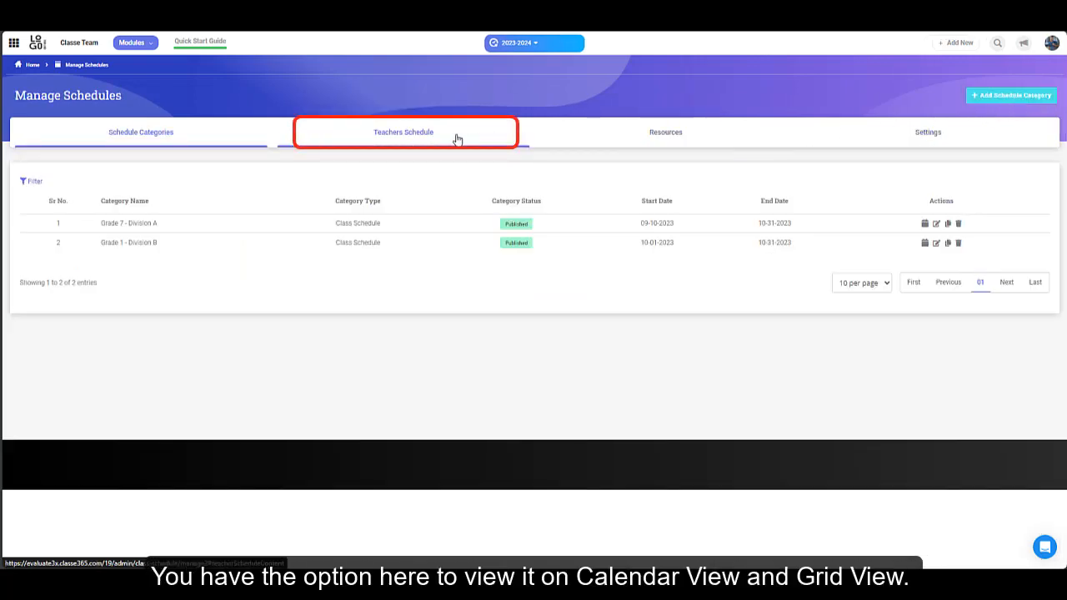
# - Show John Smith's teacher schedule in Grid View for Wednesday's Science and Arts and Crafts
pyautogui.click(403, 131)
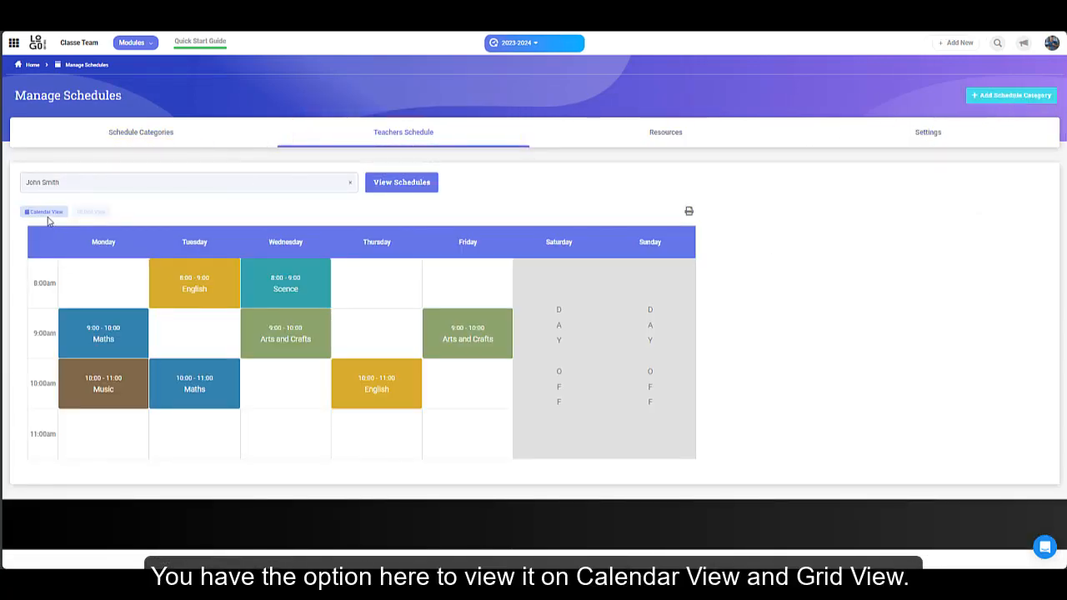
pyautogui.click(91, 211)
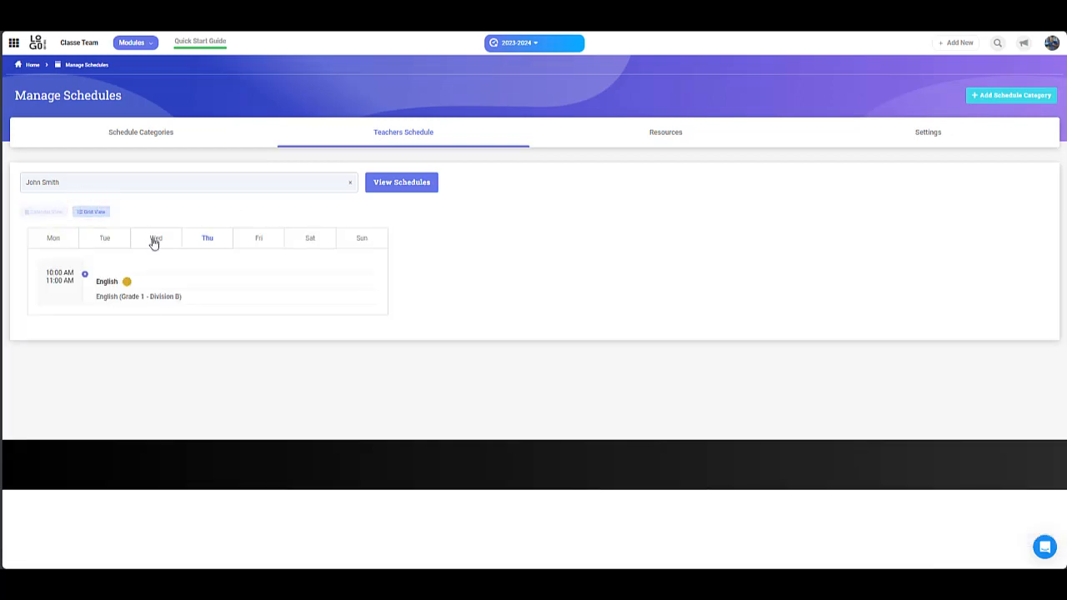
pyautogui.click(155, 238)
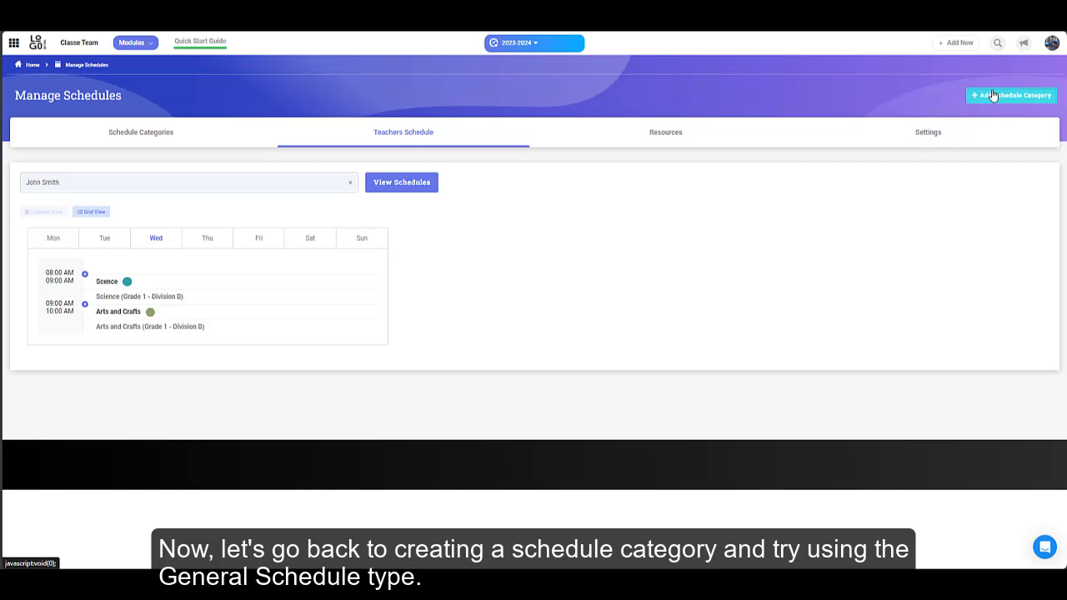
pyautogui.click(1011, 95)
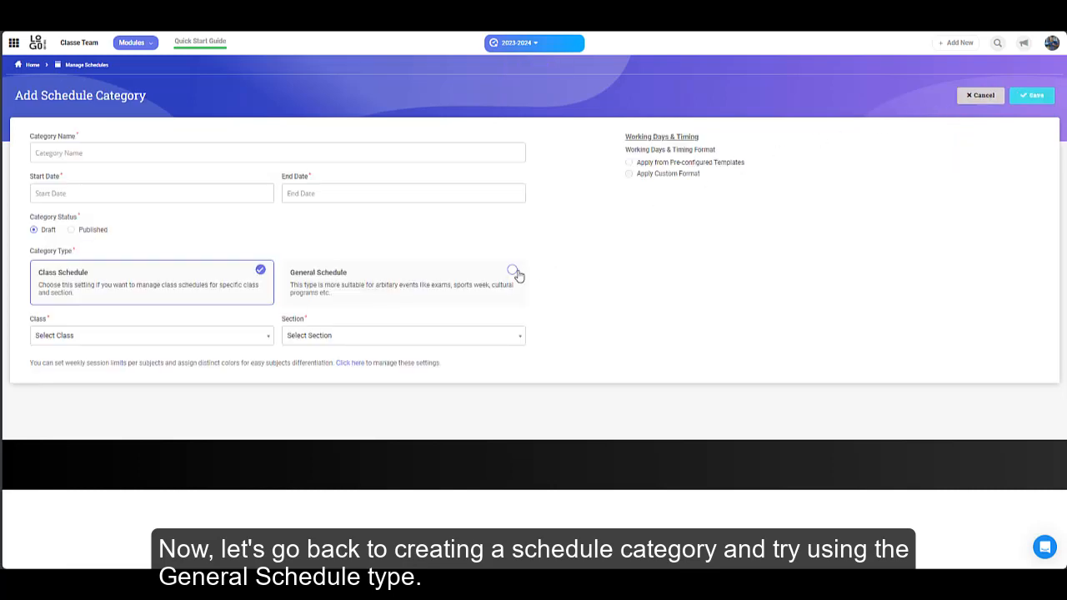
pyautogui.click(512, 273)
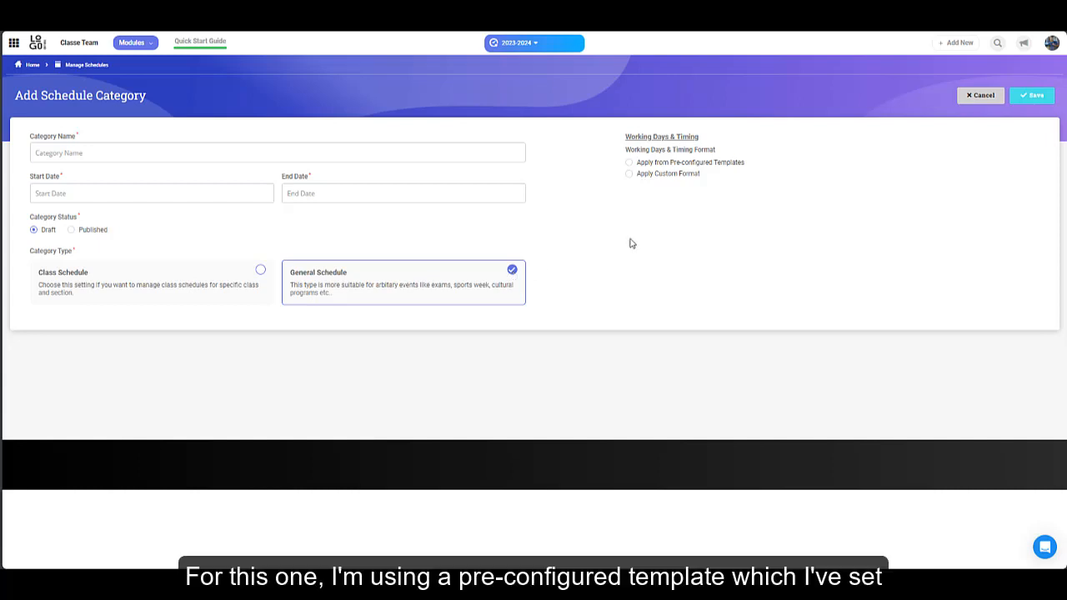
pyautogui.click(629, 162)
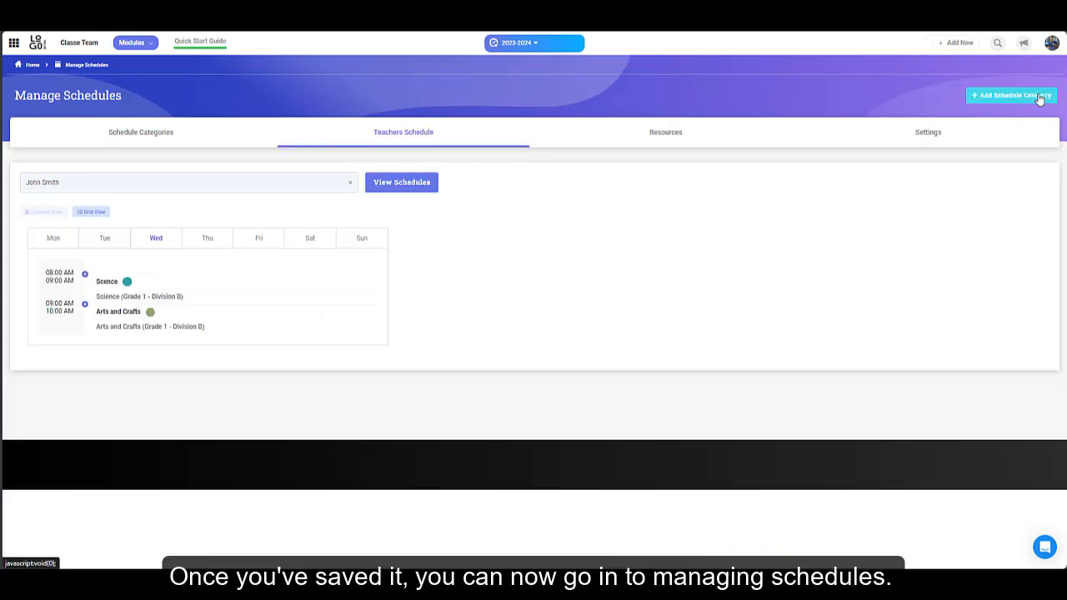
# - Add a Monday 10:30–11:00 Computer session with a chosen colour to the Grade School timetable
pyautogui.click(140, 131)
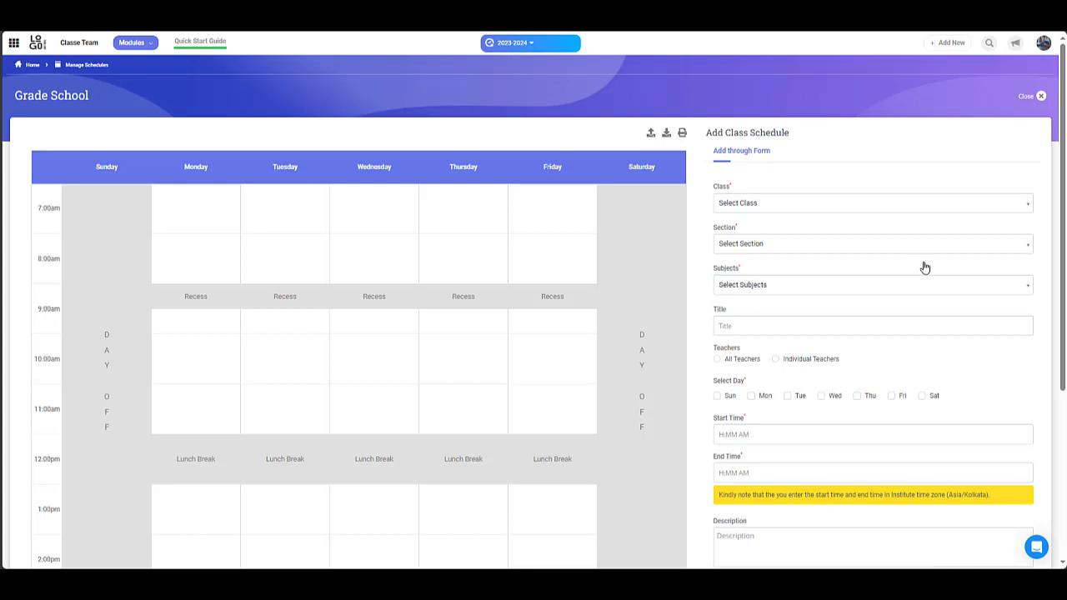
pyautogui.click(871, 202)
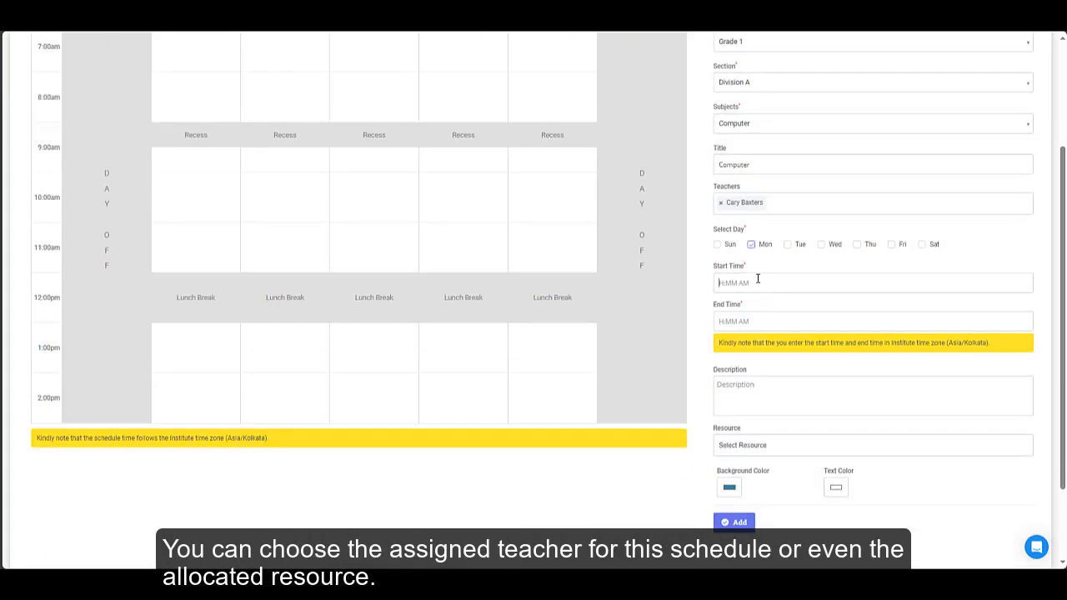
pyautogui.click(729, 487)
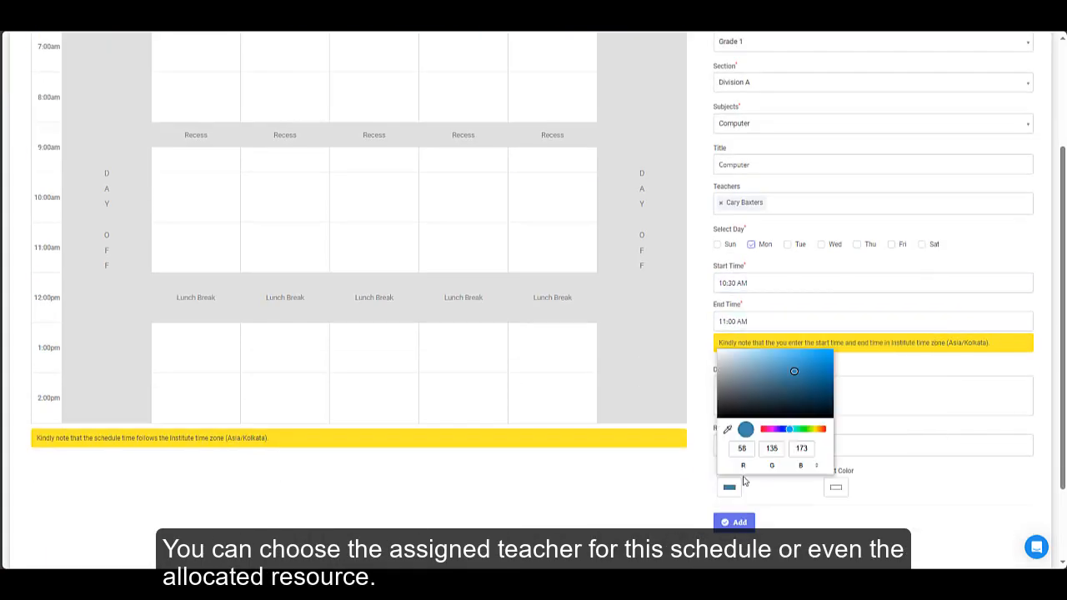
pyautogui.click(733, 521)
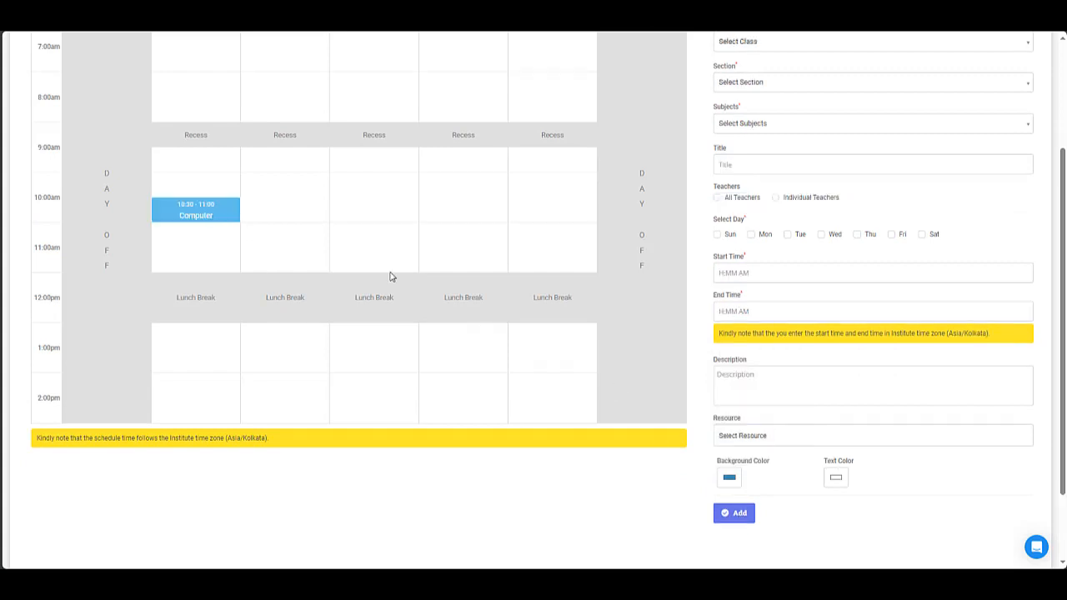